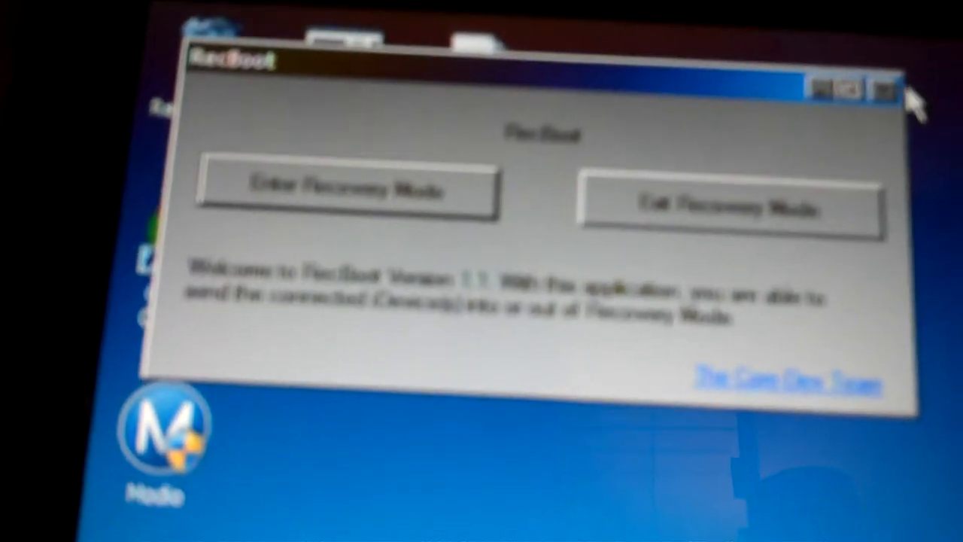
- Close the RecBoot welcome window to return to the Windows desktop
click(885, 89)
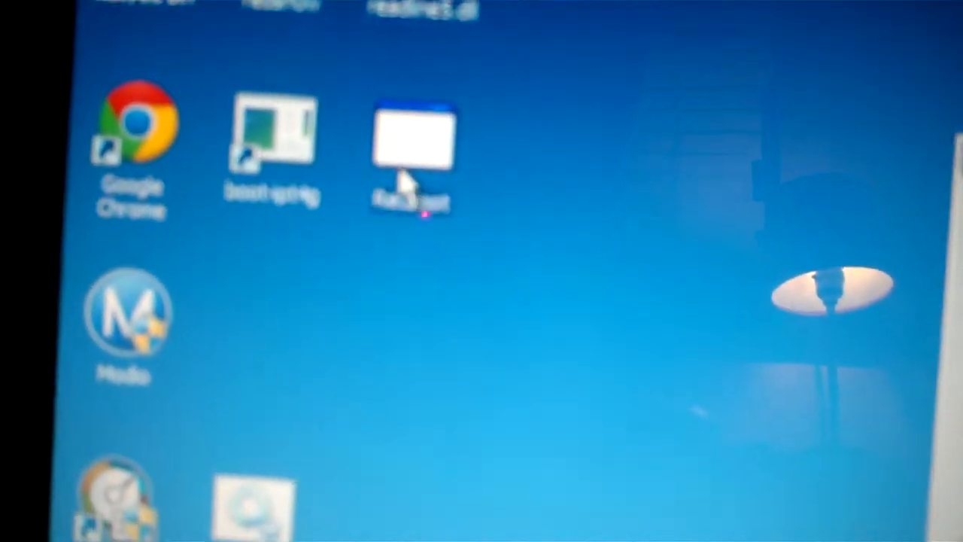
double_click(410, 150)
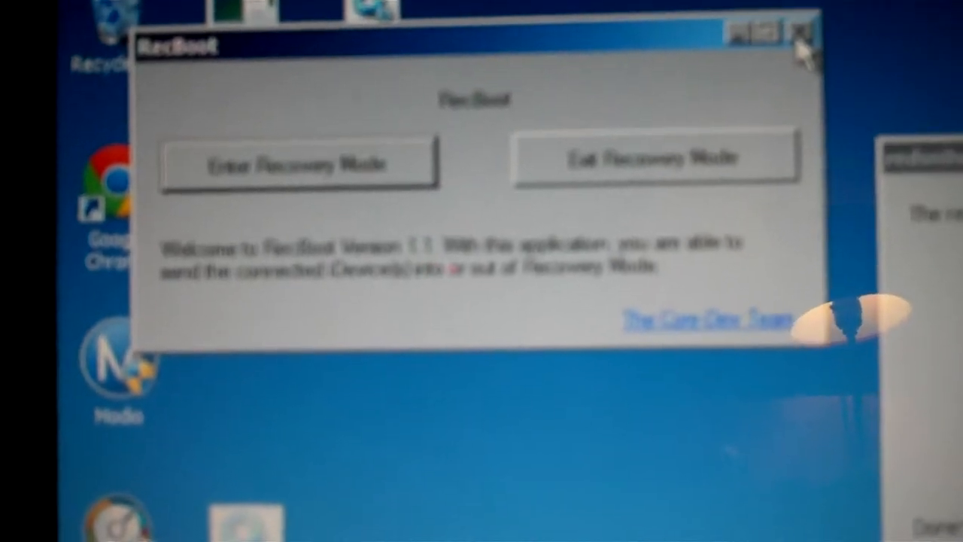
click(801, 34)
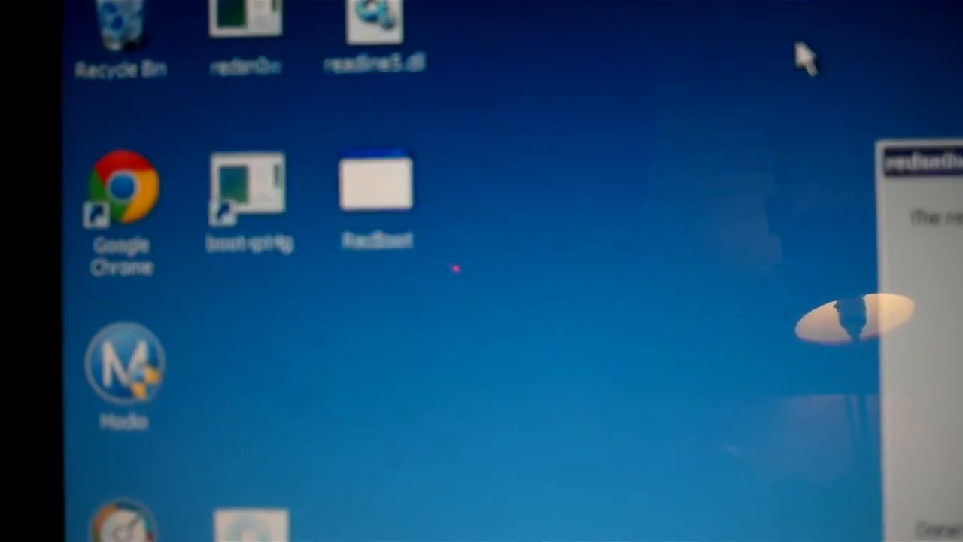